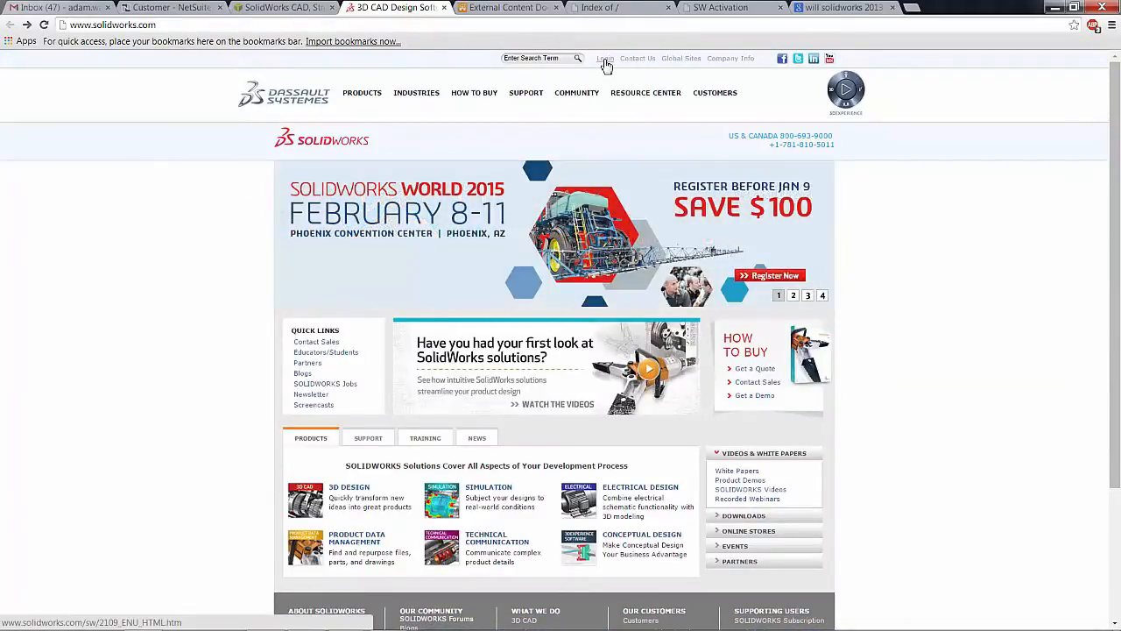
- Log in to the SOLIDWORKS Customer Portal from the solidworks.com Login page
left_click(604, 58)
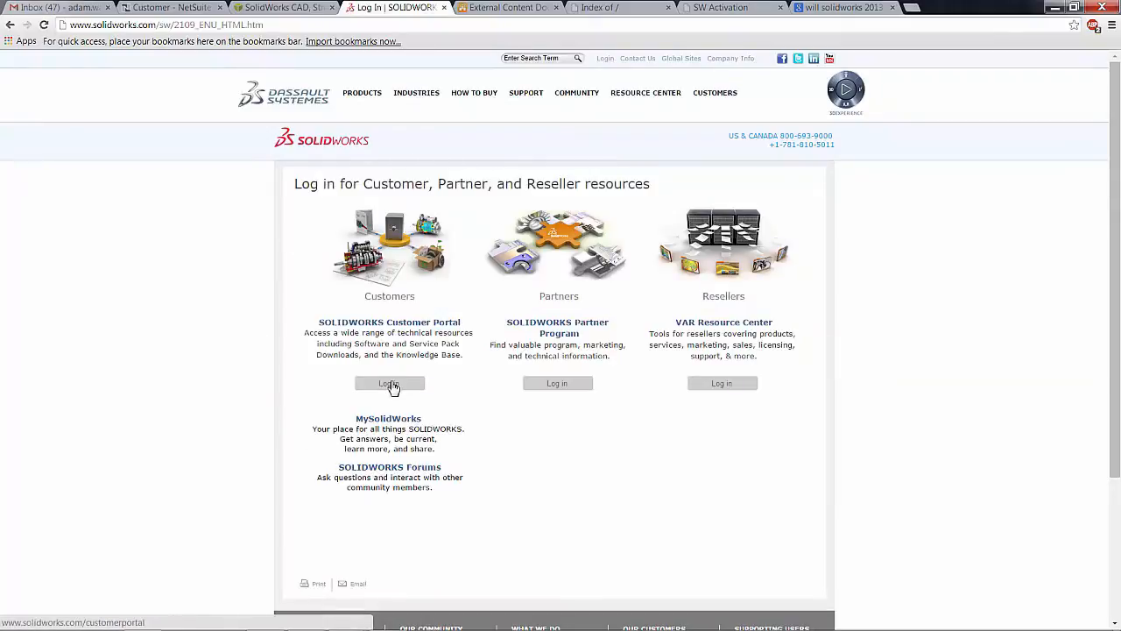
left_click(389, 383)
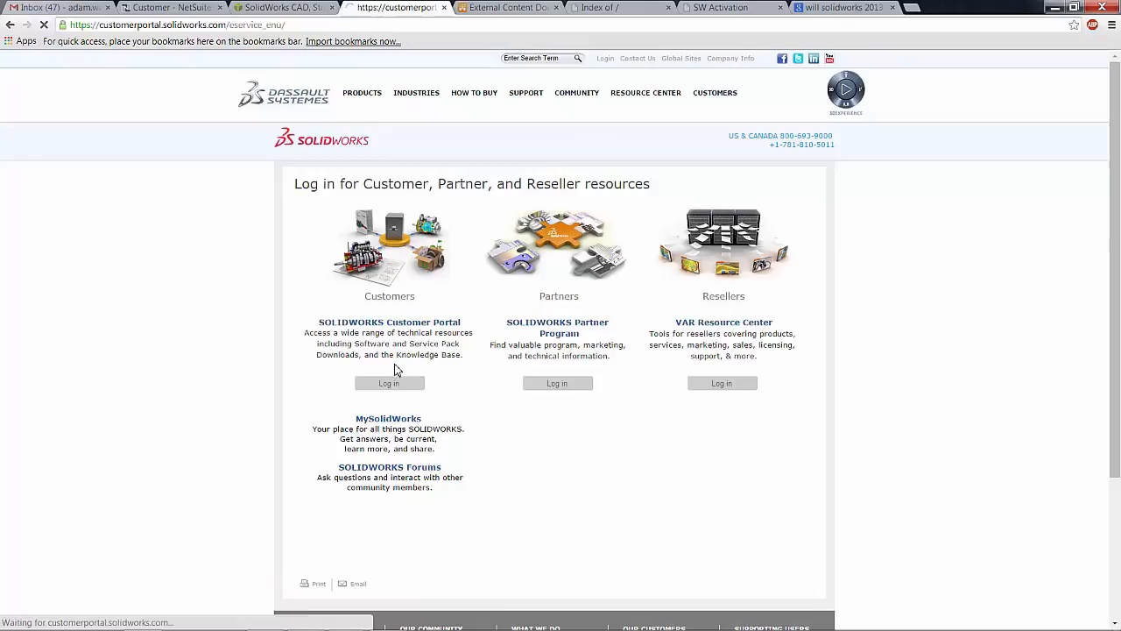
left_click(389, 383)
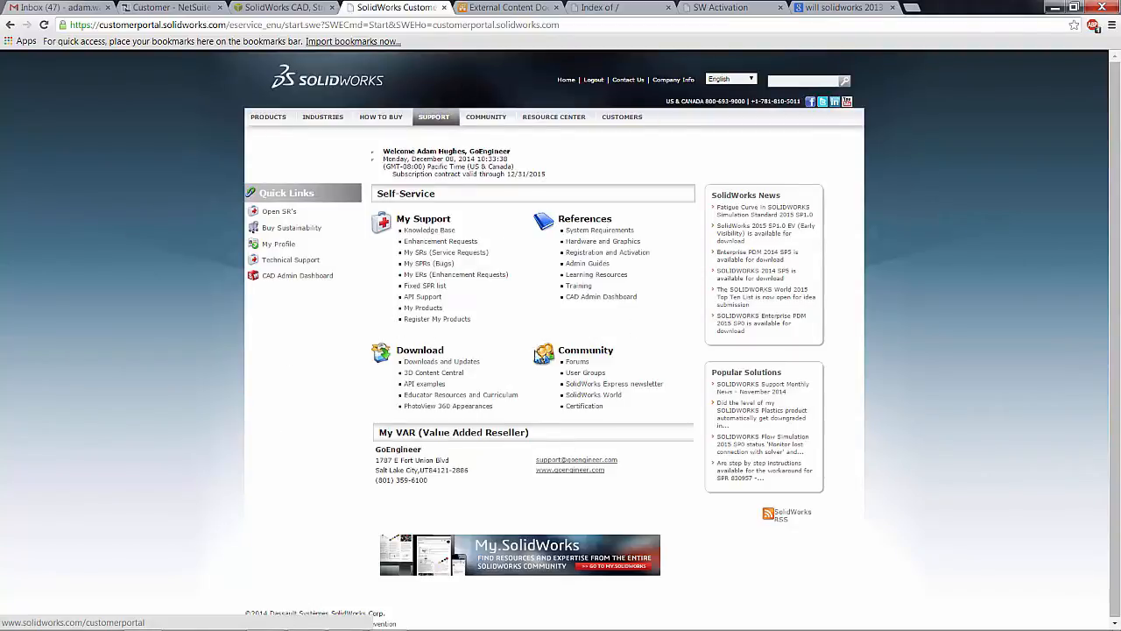
mouse_move(584, 406)
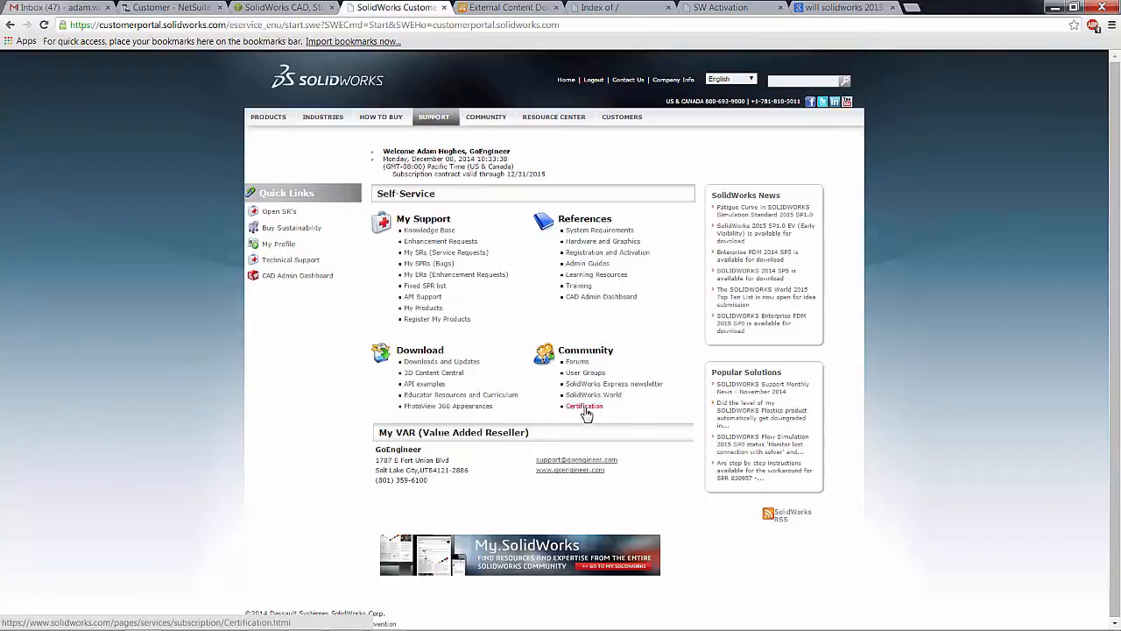
- Open the Certification page listing CSWA, CSWP and CSWE from the Self-Service Community
left_click(584, 406)
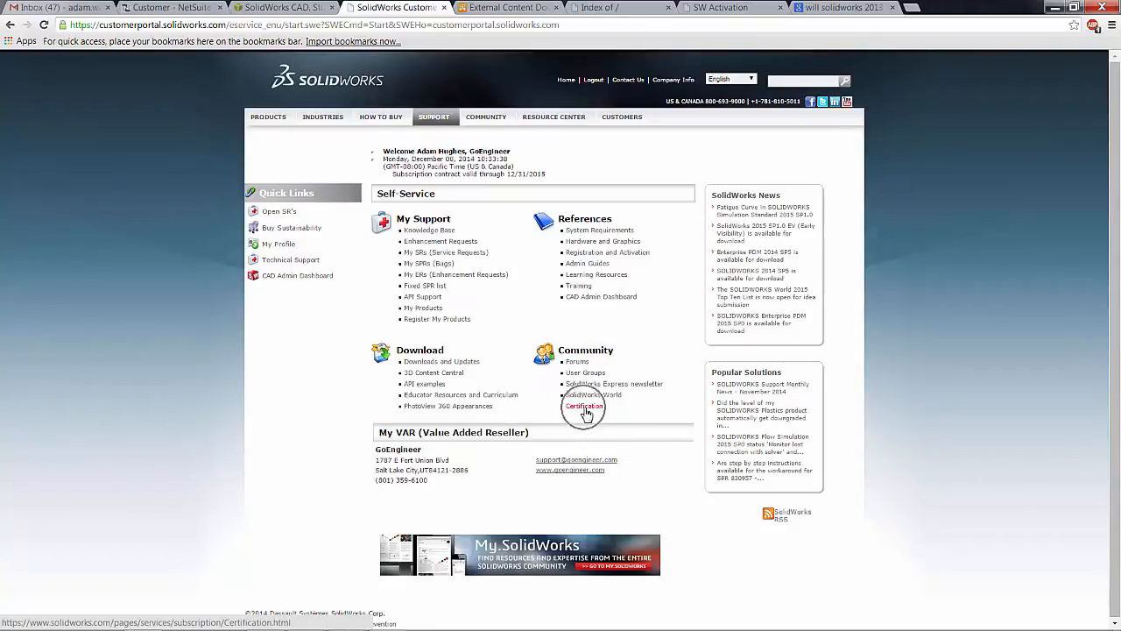
left_click(584, 405)
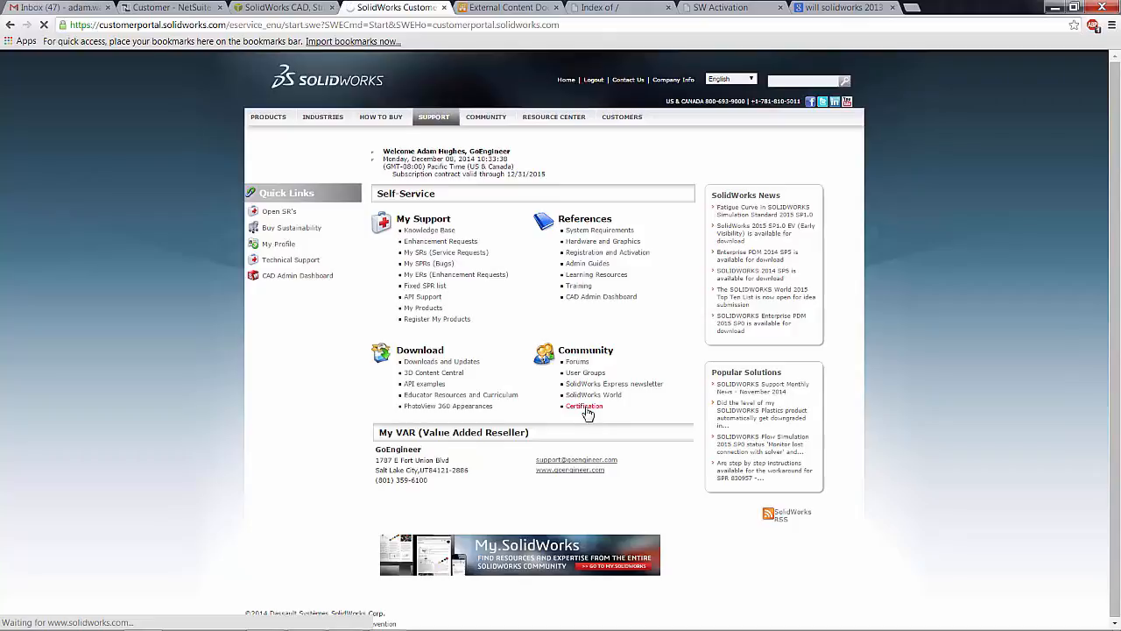
left_click(584, 405)
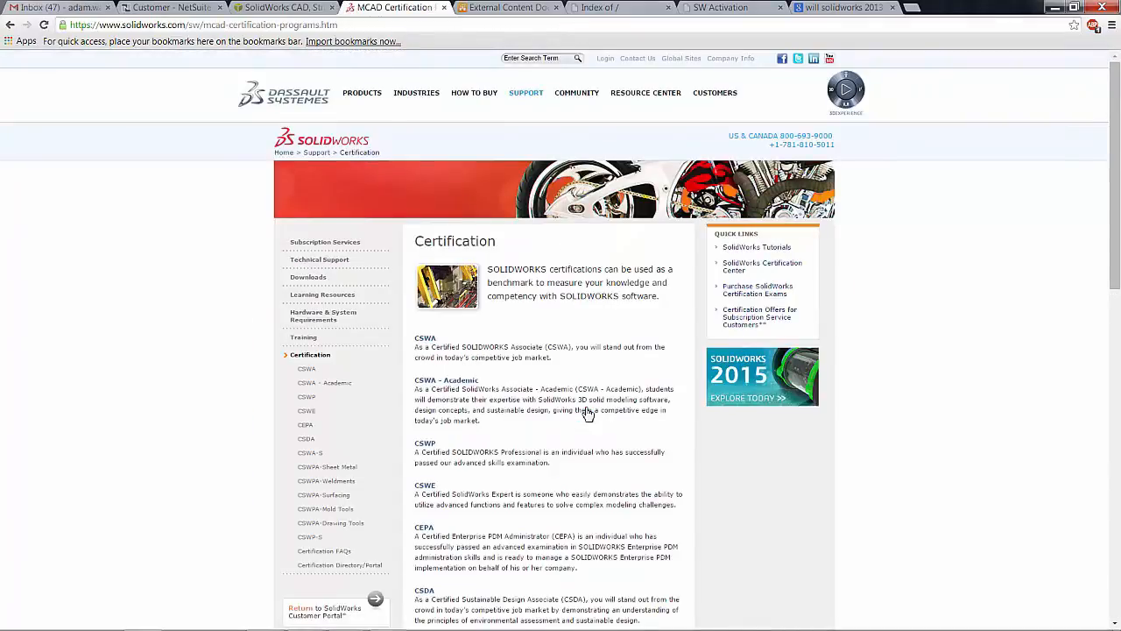
mouse_move(462, 375)
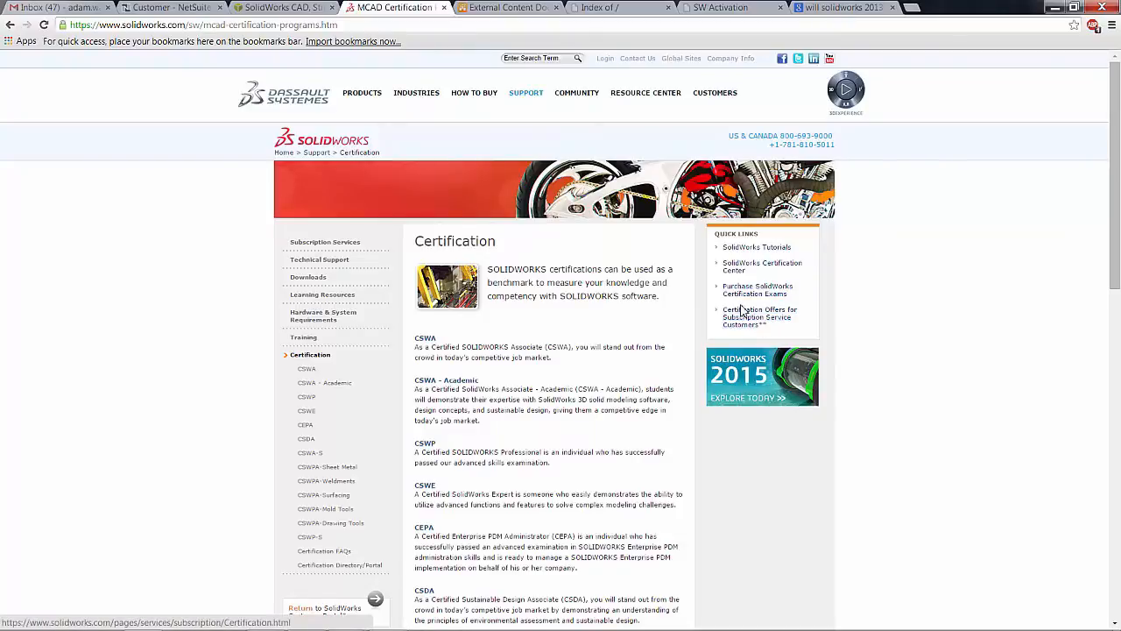
- Read the coupon codes on the Certification Offers for Subscription Service Customers page
left_click(759, 316)
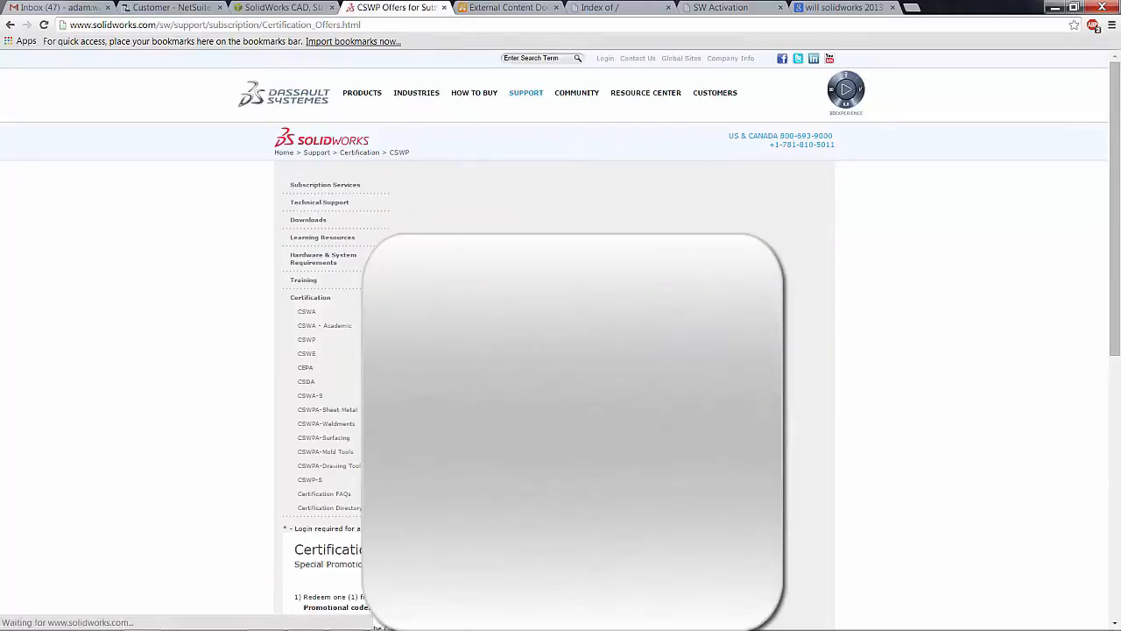
scroll("down", 3)
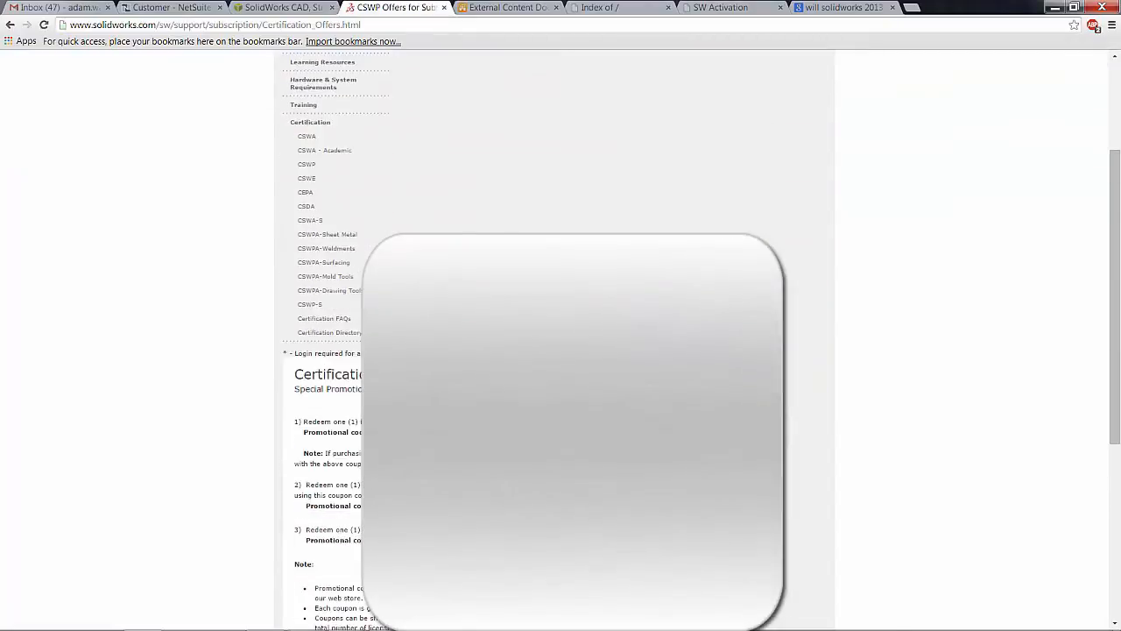
scroll("down", 3)
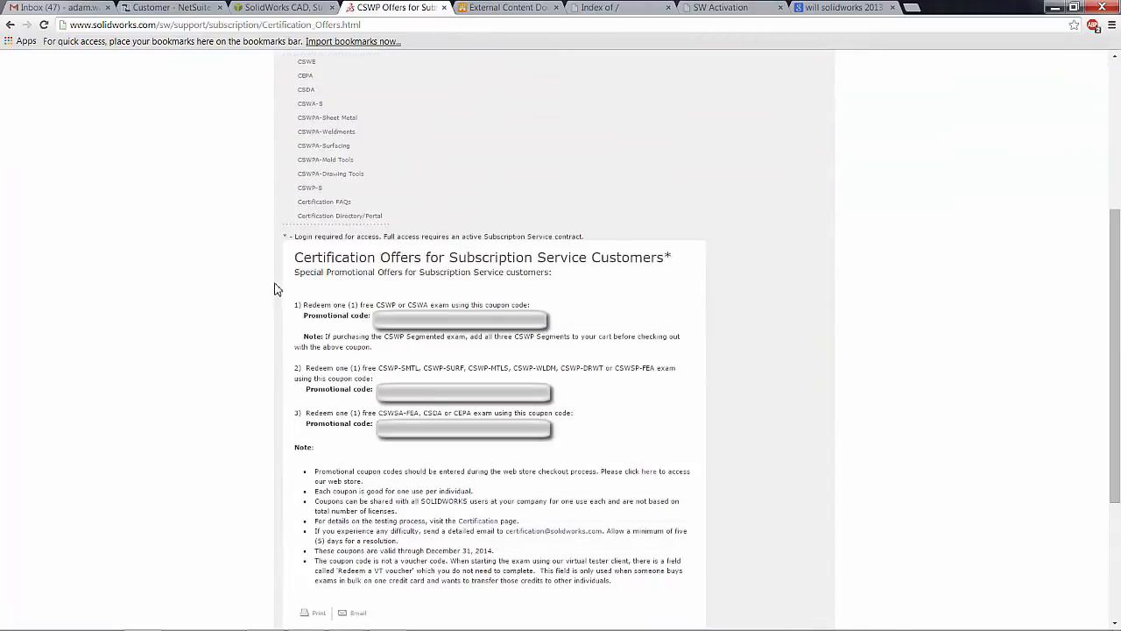
mouse_move(563, 350)
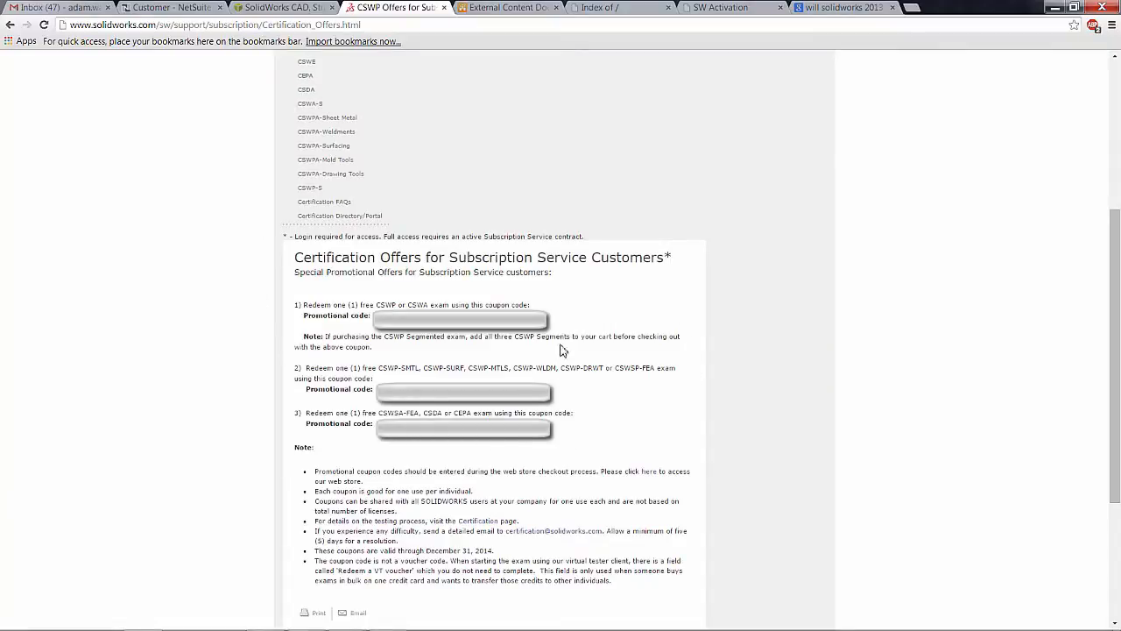
mouse_move(561, 351)
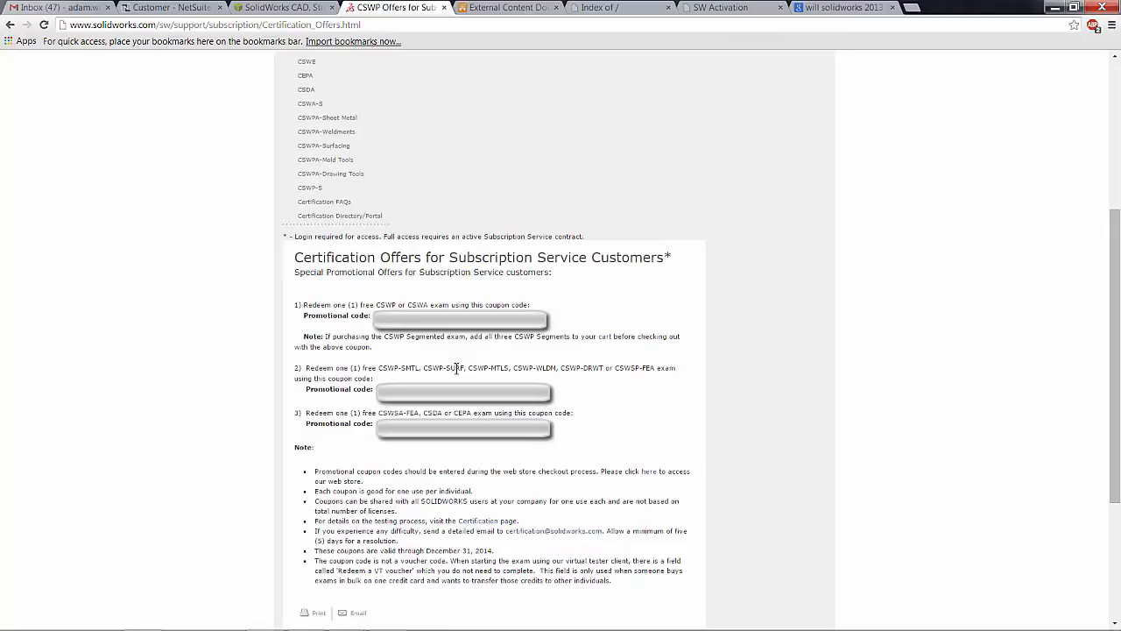
mouse_move(415, 412)
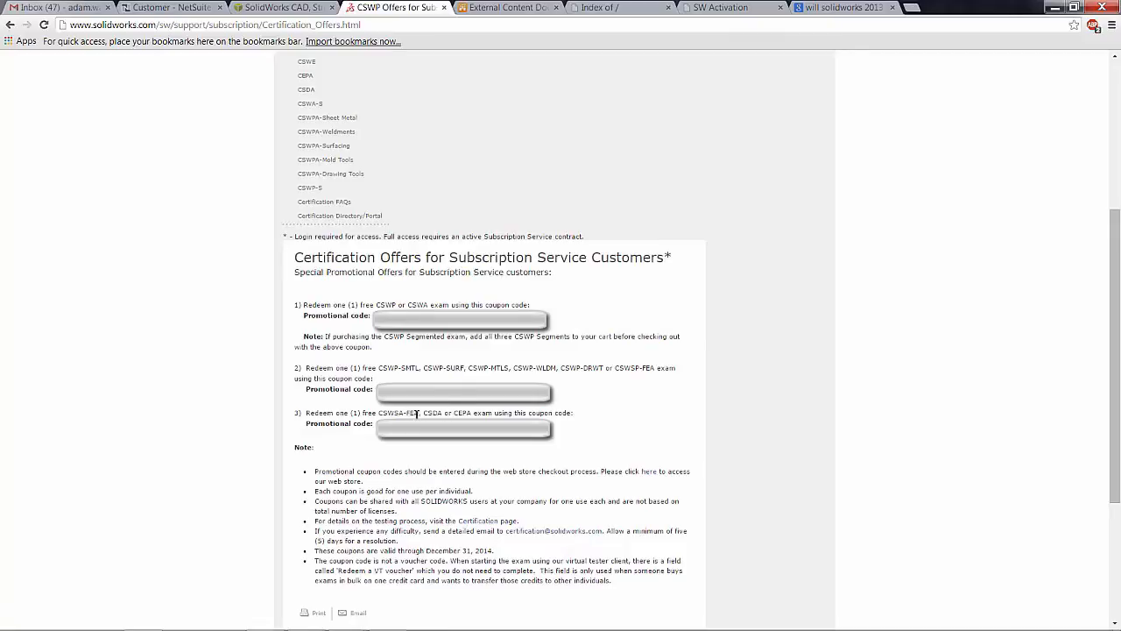
mouse_move(485, 403)
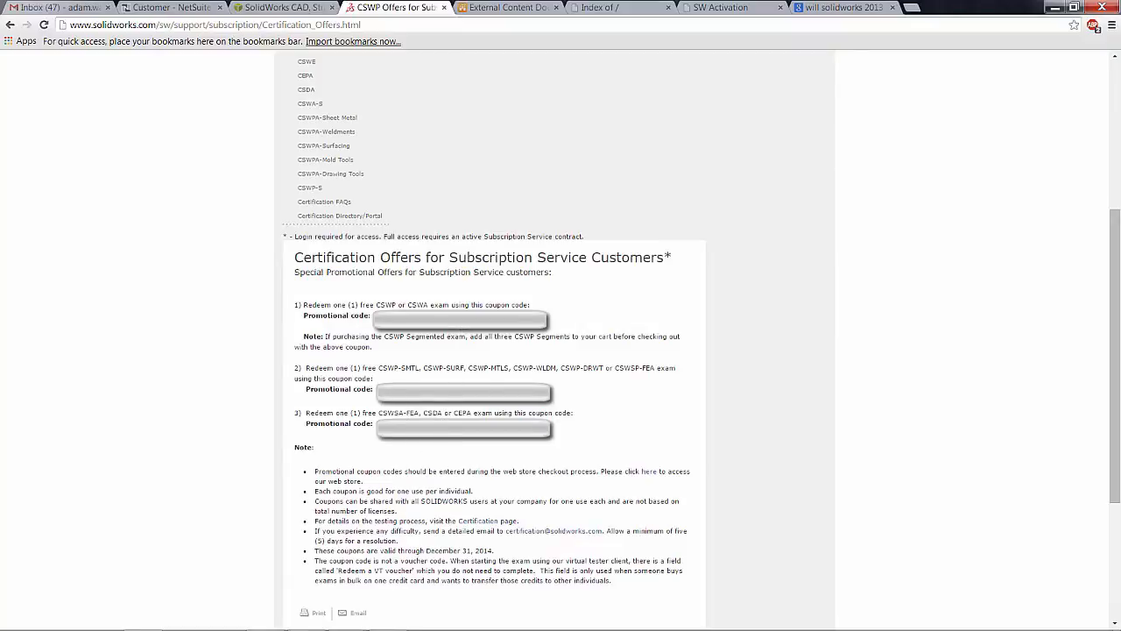
- Return to the certification overview and open the CSWP exam purchase page
right_click(459, 319)
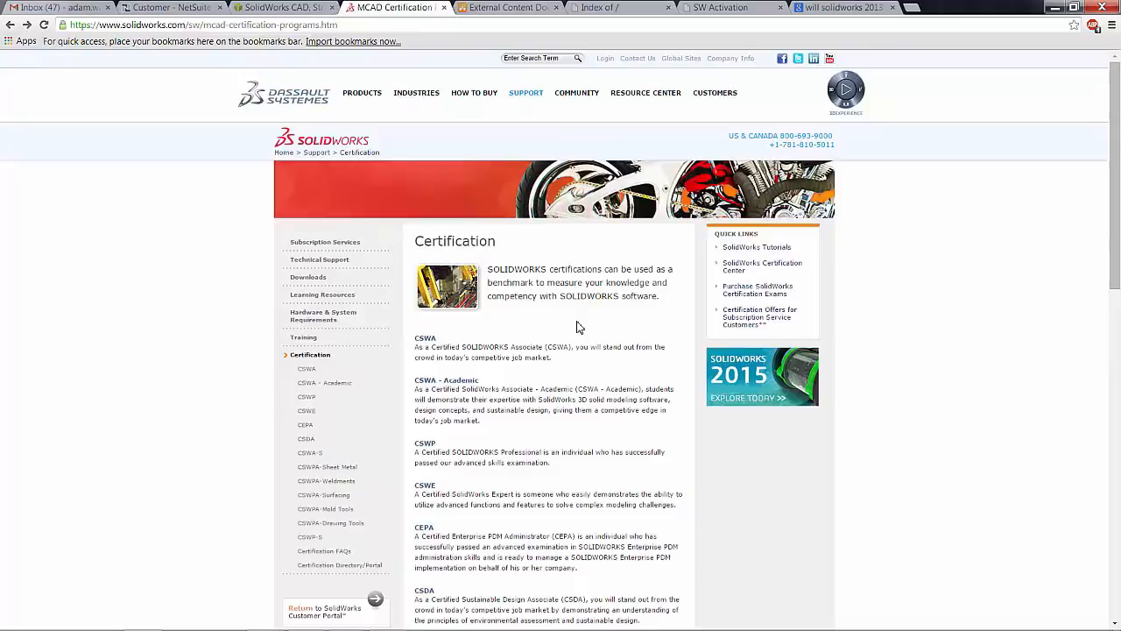
left_click(425, 443)
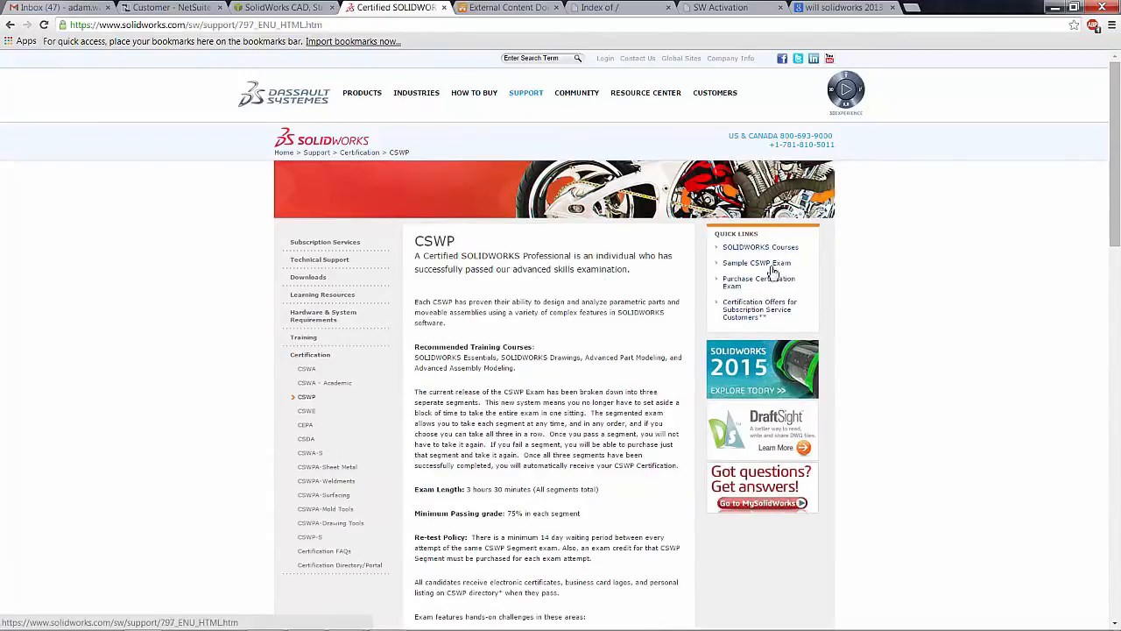
left_click(758, 281)
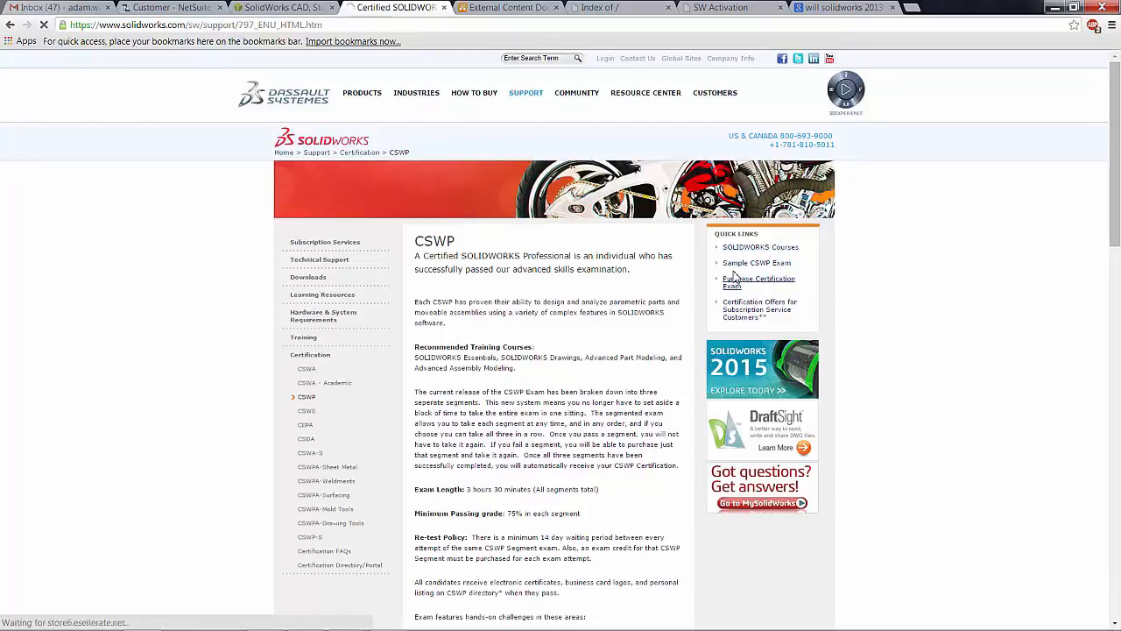
- Add CSWP Segments 1, 2 and 3 to the eSellerate cart for a $99.00 subtotal
left_click(760, 281)
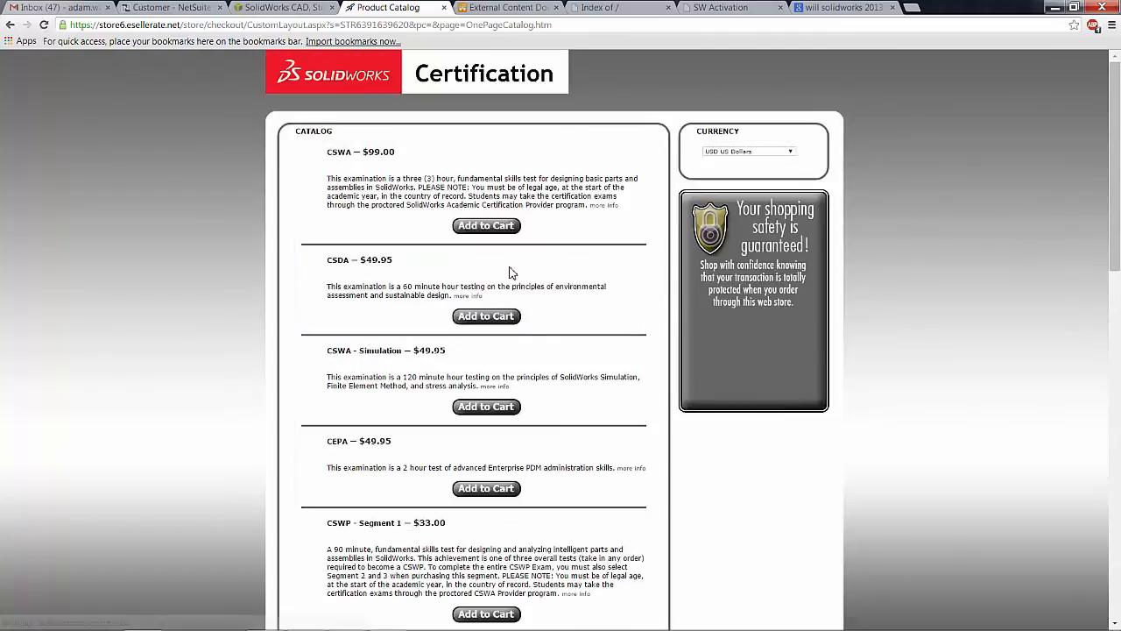
mouse_move(393, 401)
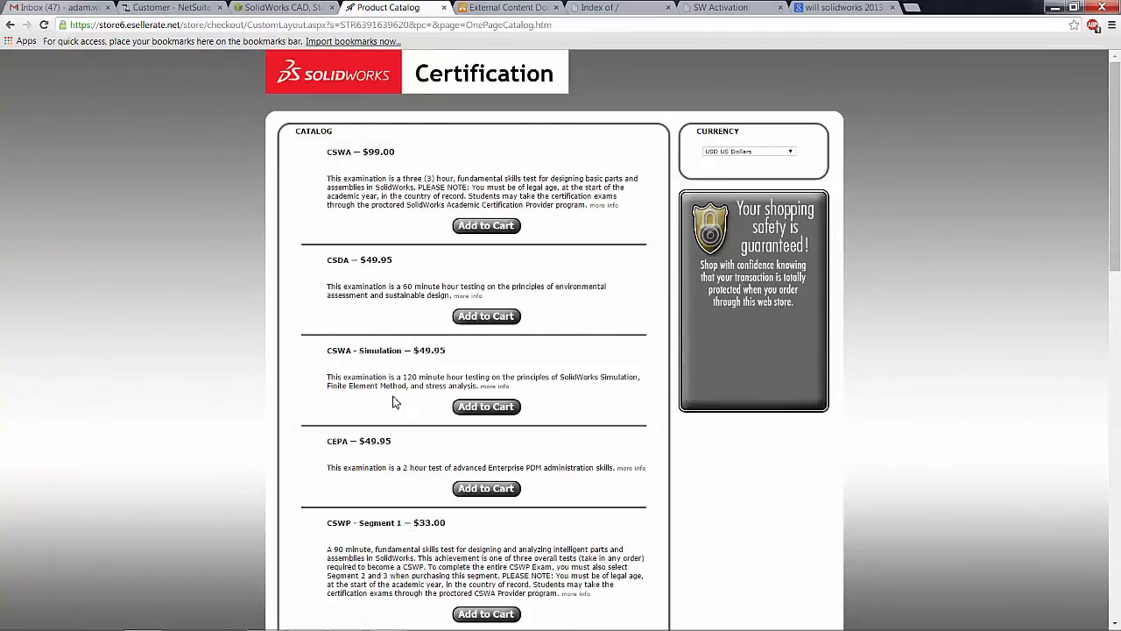
scroll("down", 3)
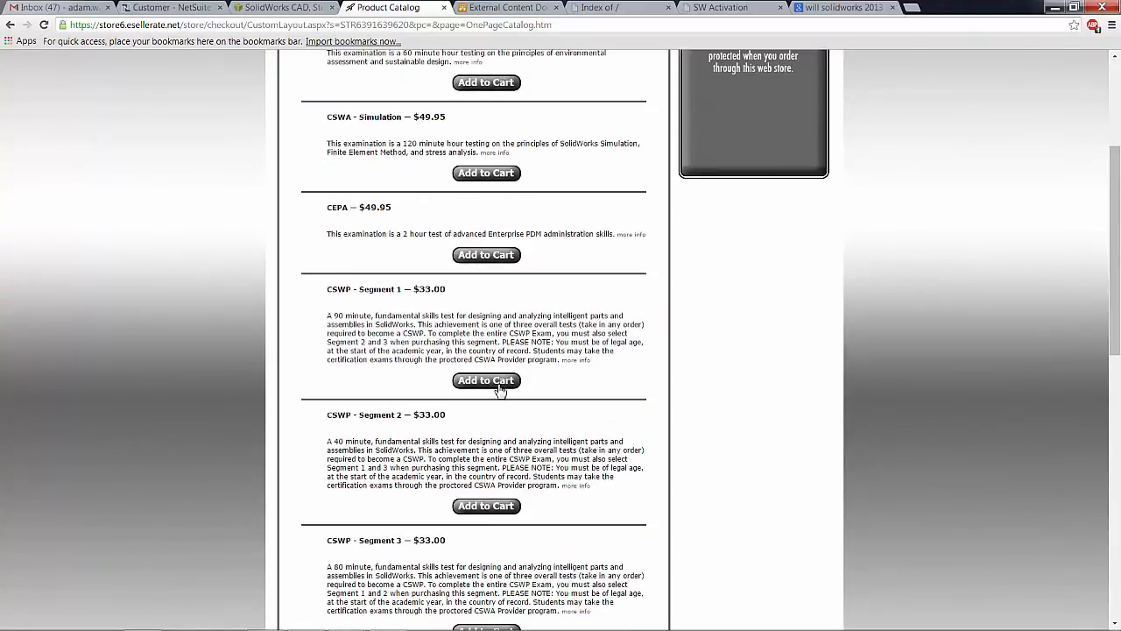
scroll("up", 3)
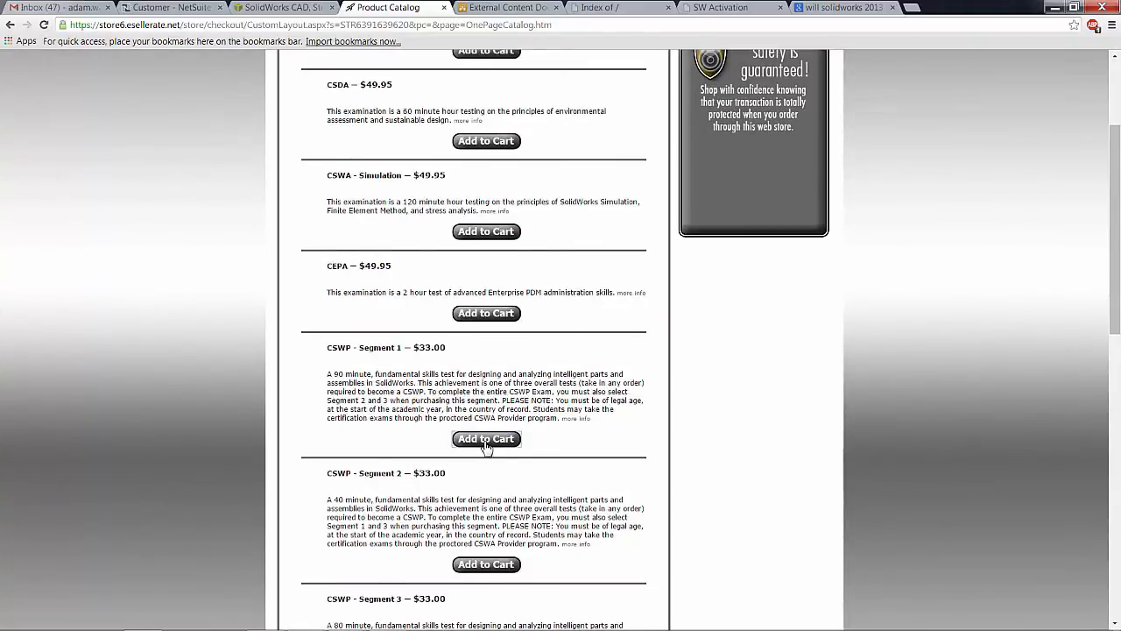
left_click(486, 439)
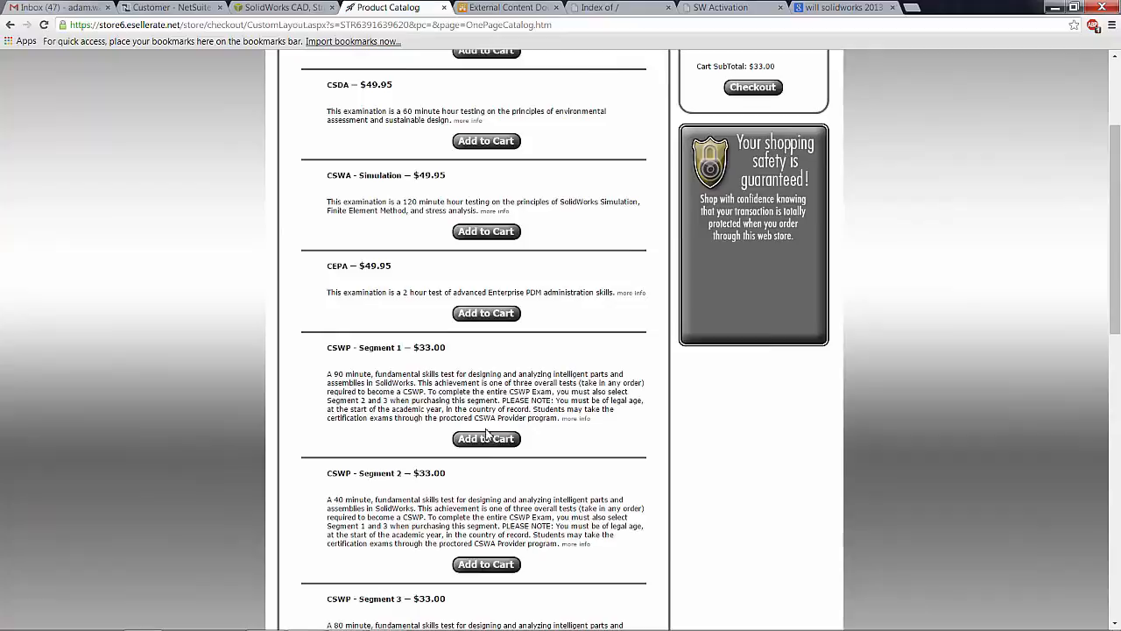
left_click(486, 563)
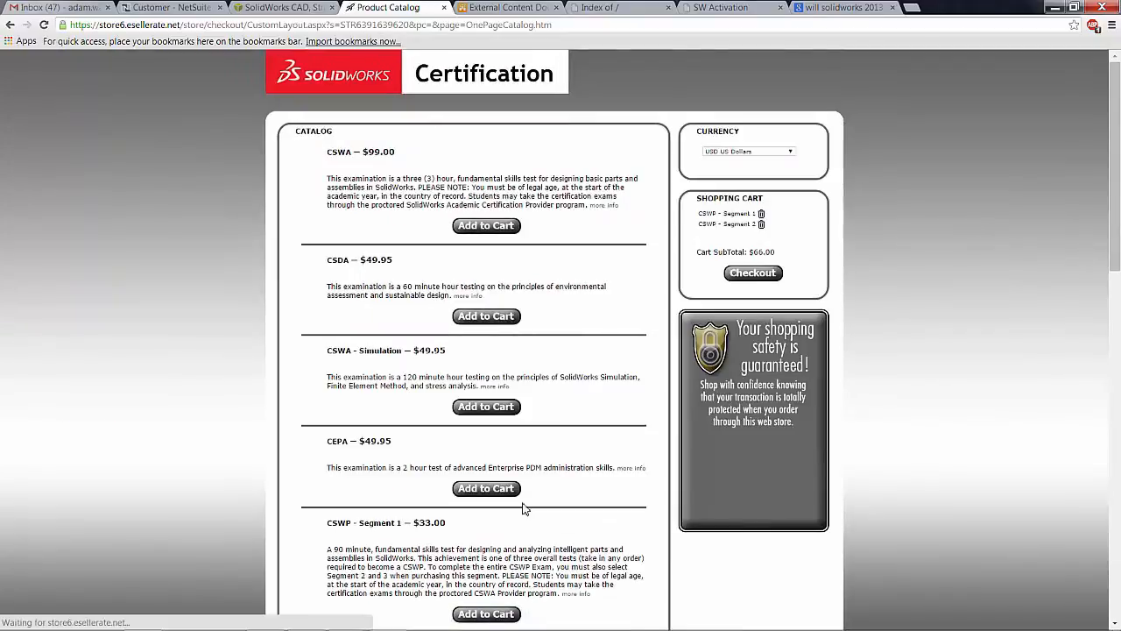
scroll("down", 3)
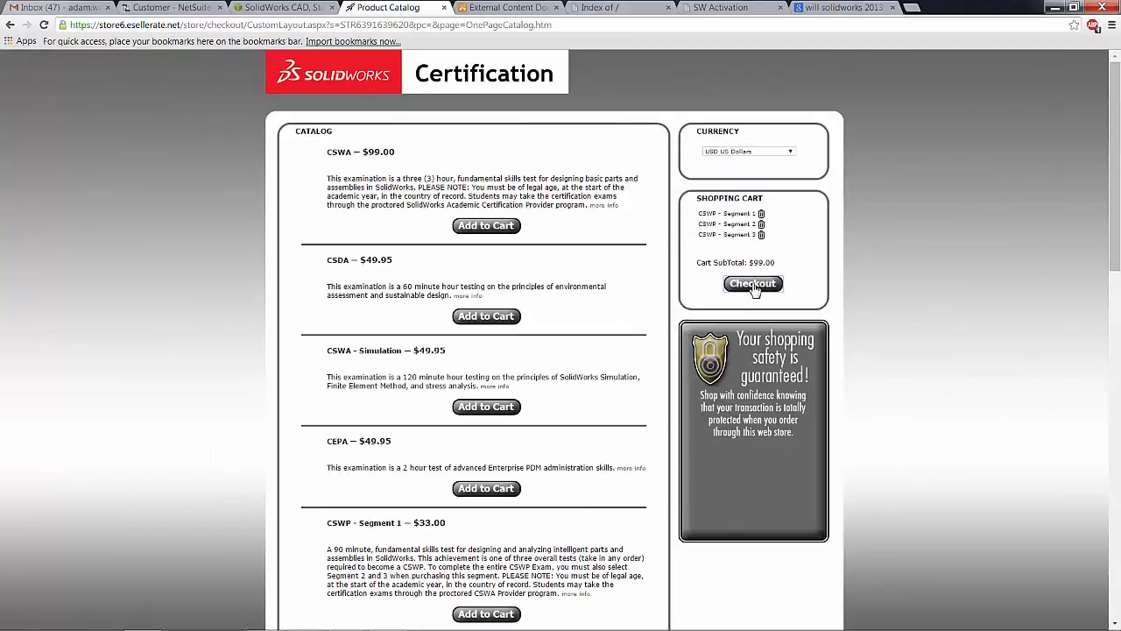
- Check out and apply the promo coupon, taking $99.00 off the CSWP order
left_click(752, 283)
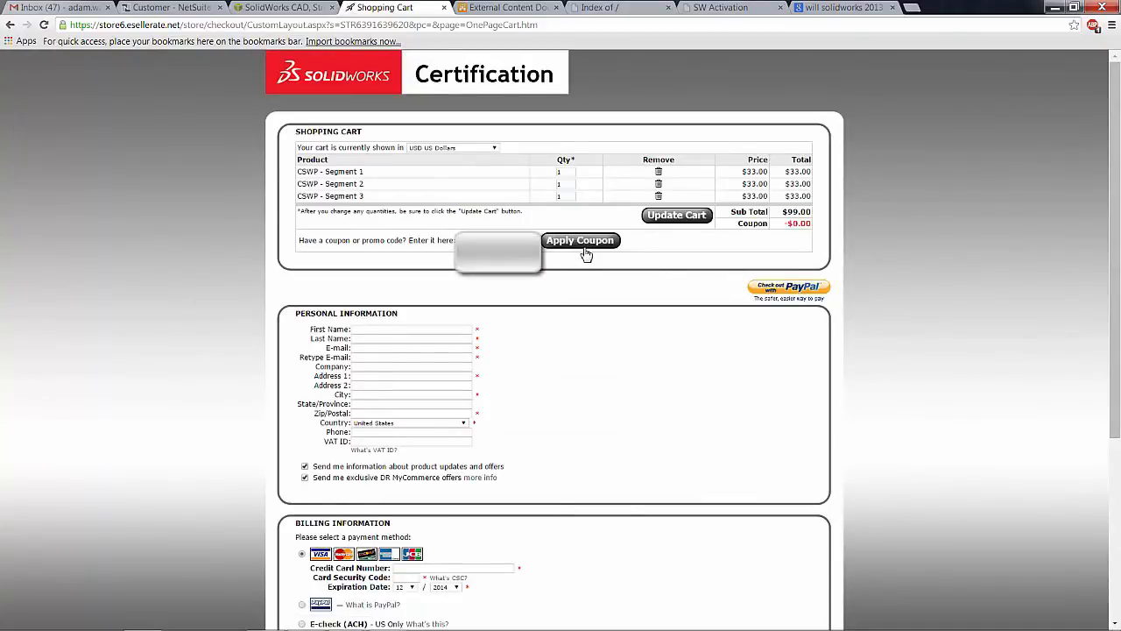
left_click(580, 240)
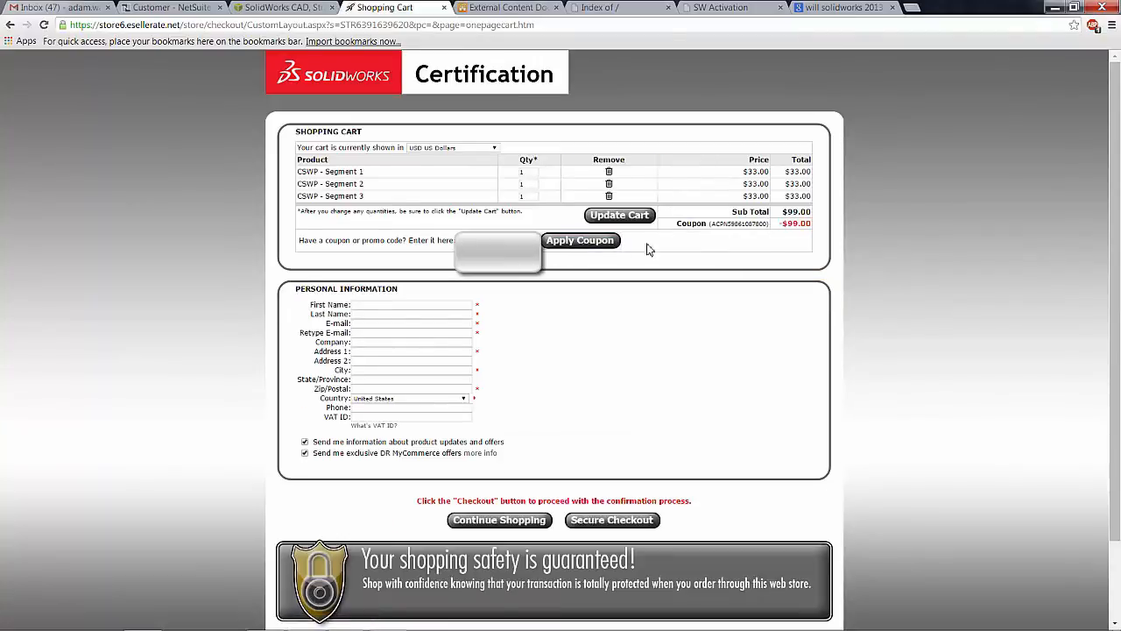